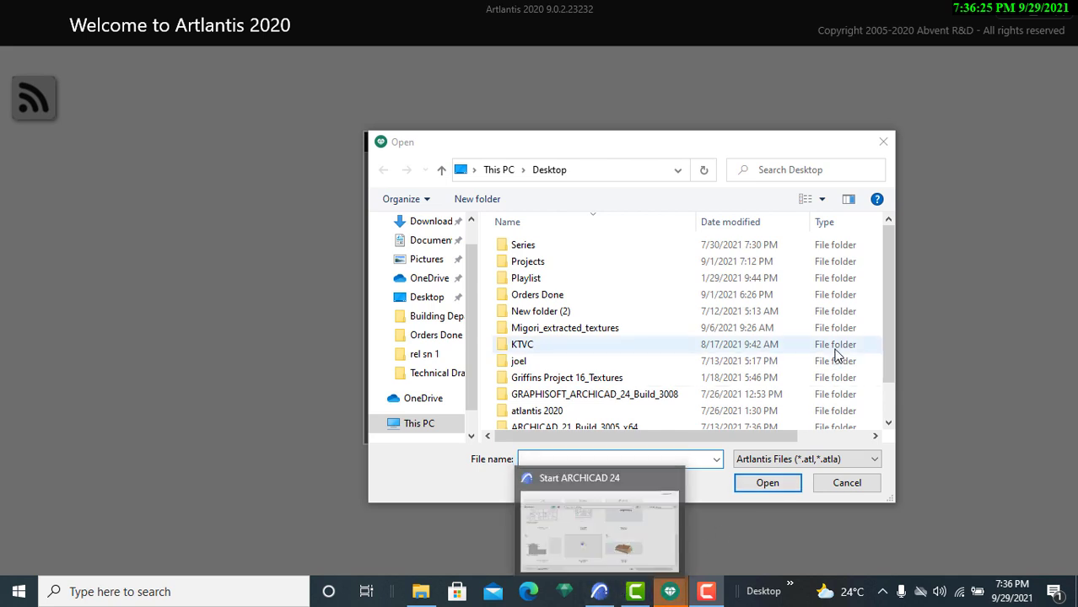
mouse_move(707, 591)
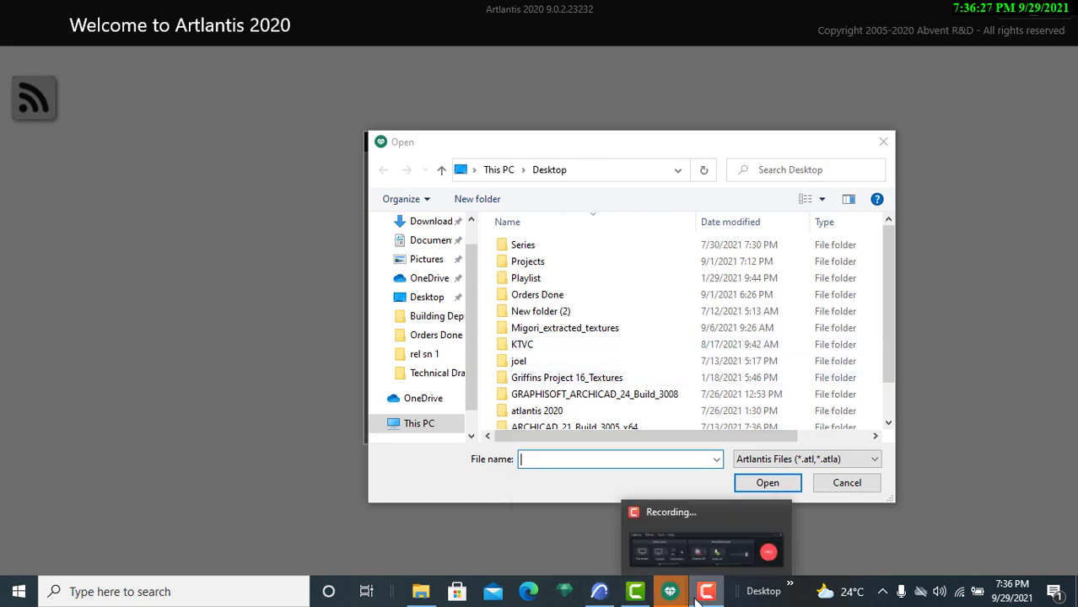
Step: Cancel Artlantis's Open dialog and ignore the Artlantis Updater notice
left_click(599, 592)
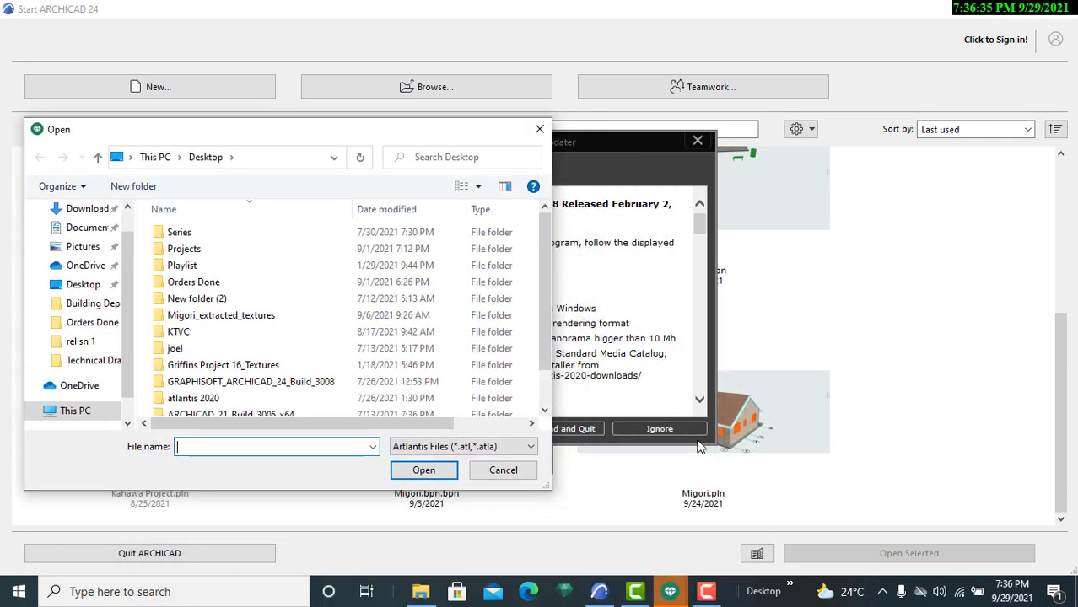
mouse_move(471, 143)
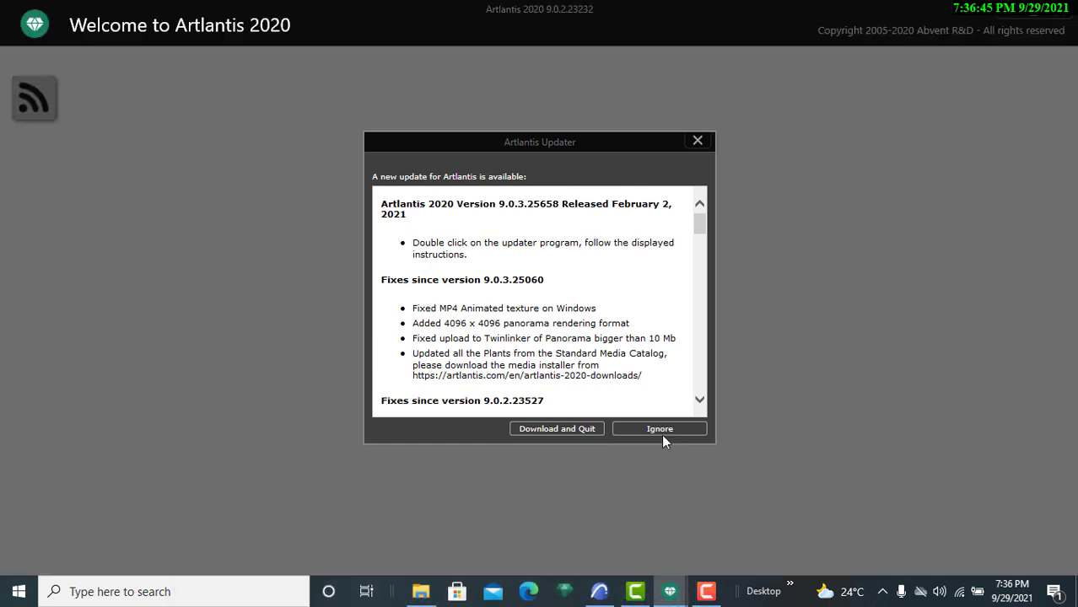
left_click(660, 429)
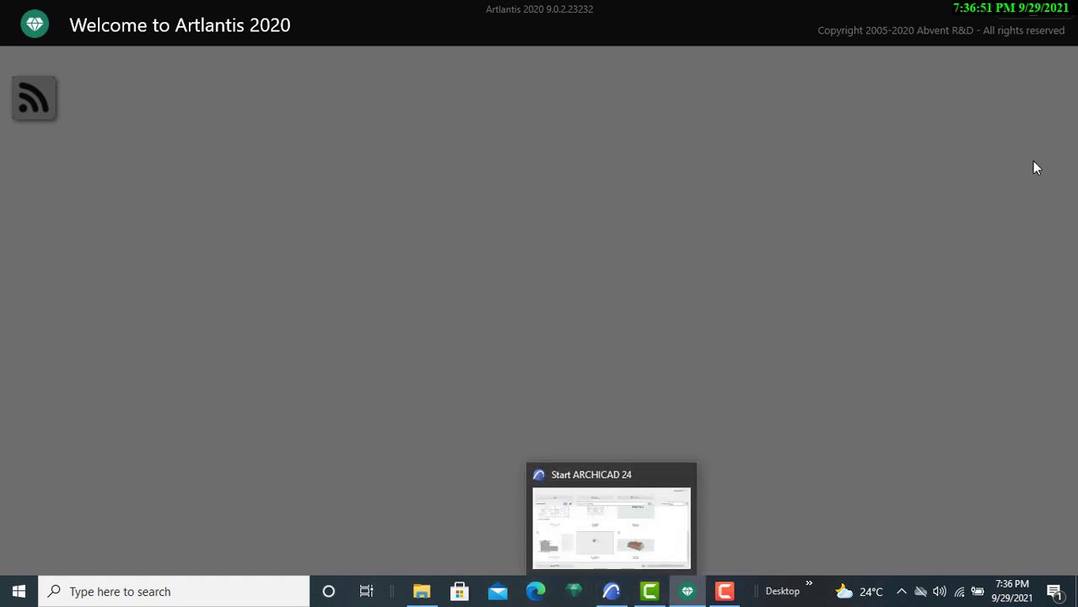
mouse_move(613, 592)
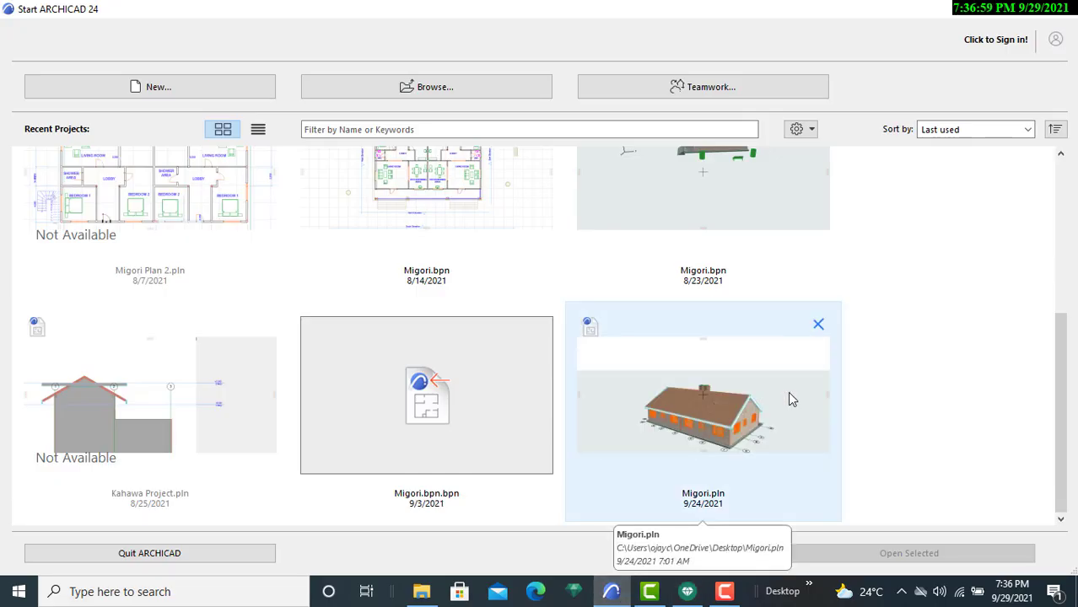
Step: Find Migori.pln in ARCHICAD's Recent Projects list and open it
left_click(818, 324)
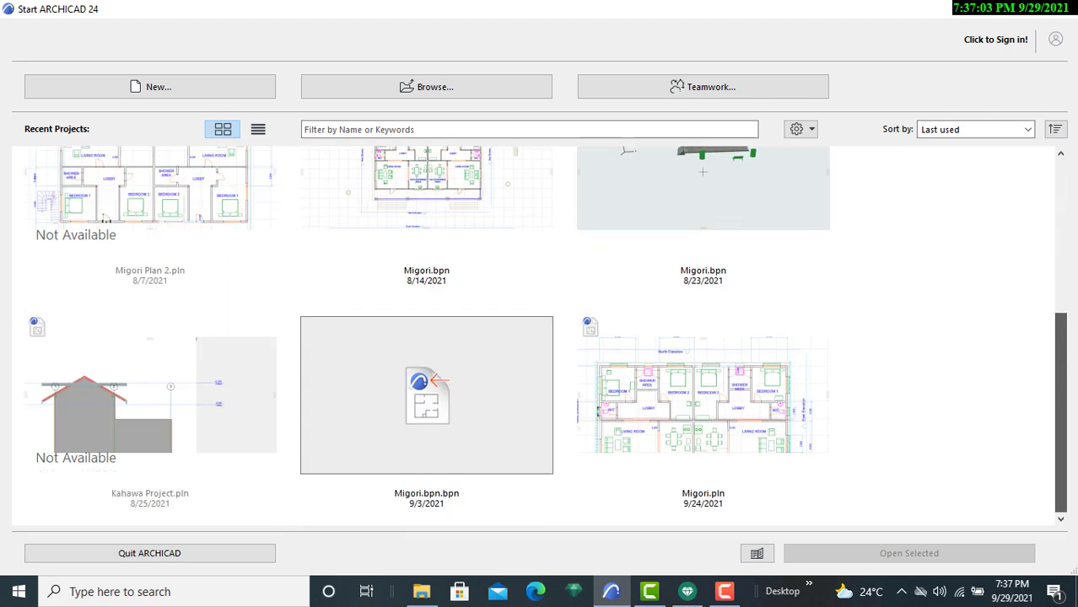
scroll("up", 3)
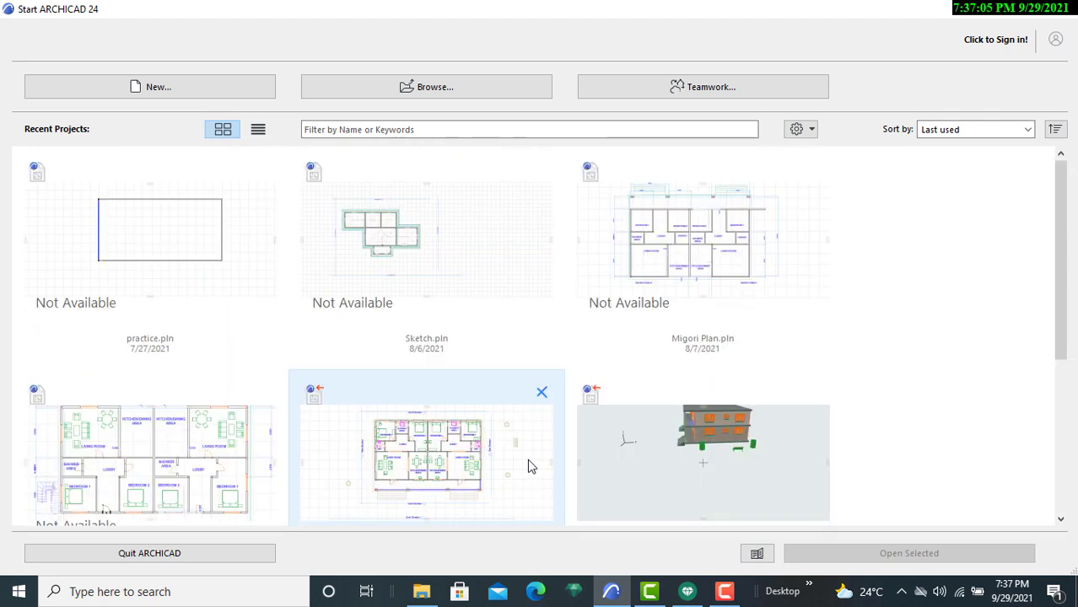
scroll("down", 3)
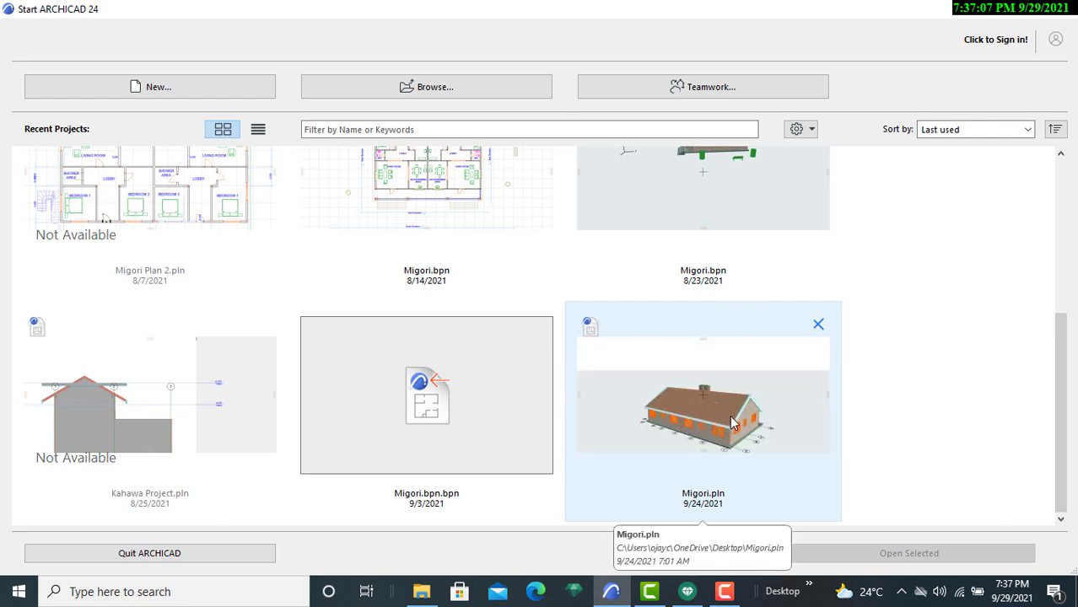
left_click(703, 413)
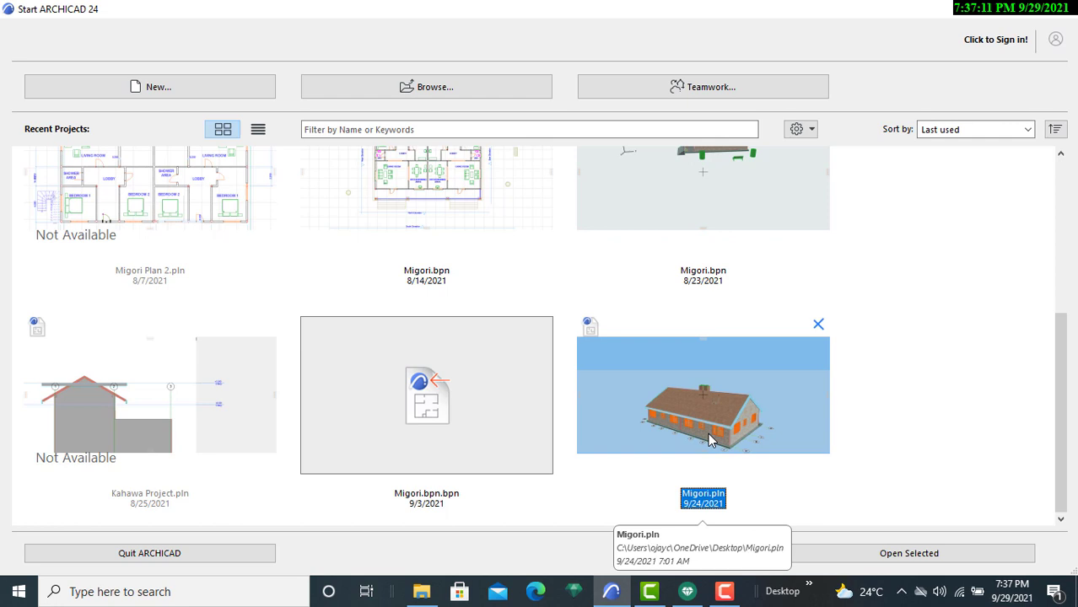
double_click(703, 395)
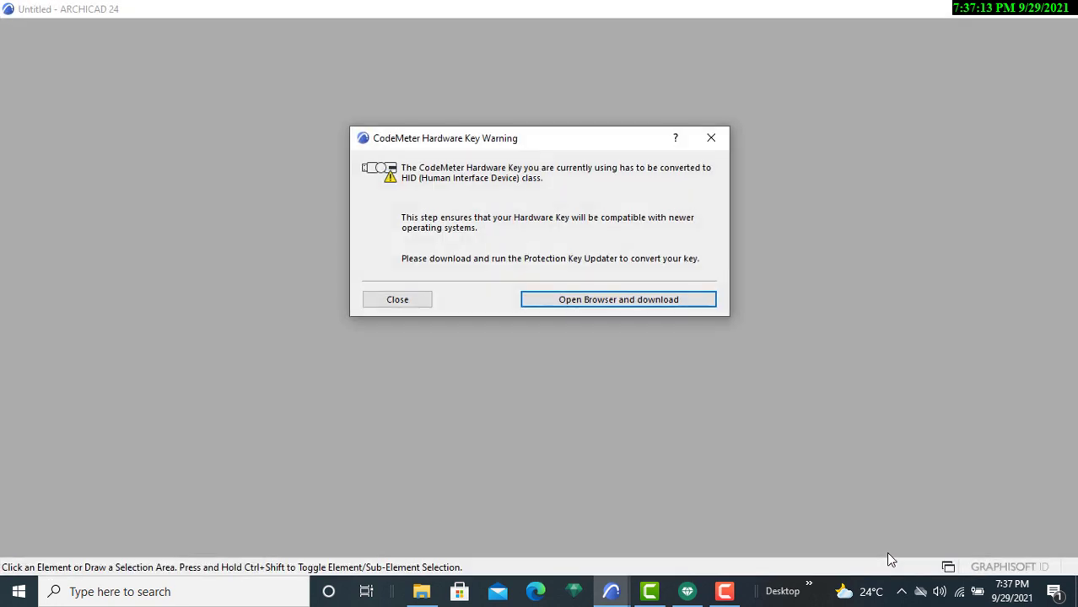
Step: Close the CodeMeter Hardware Key Warning and let the Migori project load
left_click(398, 298)
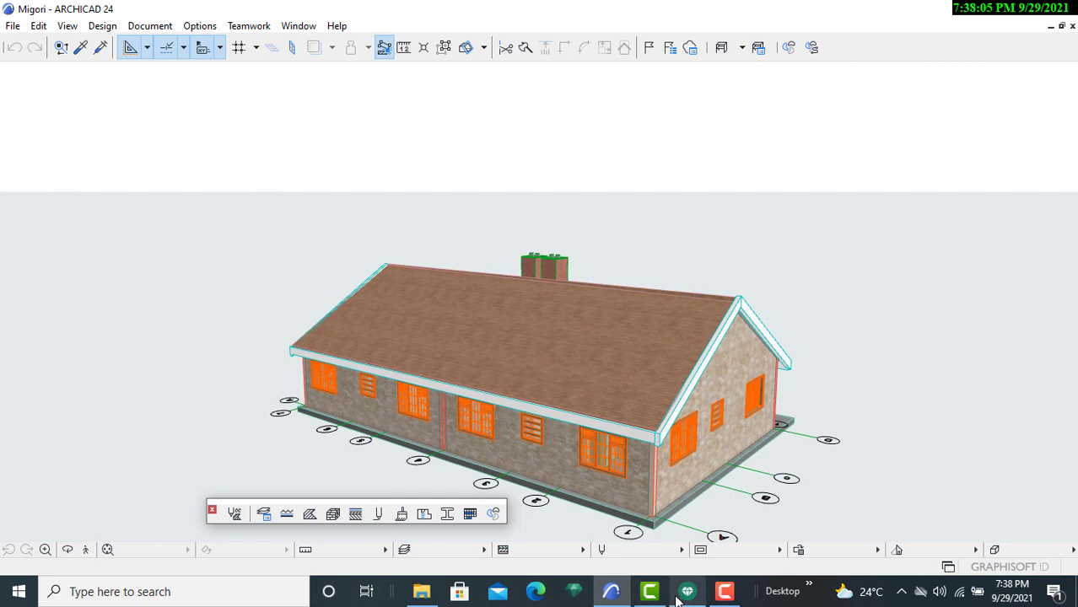
Step: Orbit the 3D view to show the house's long side
left_click(687, 592)
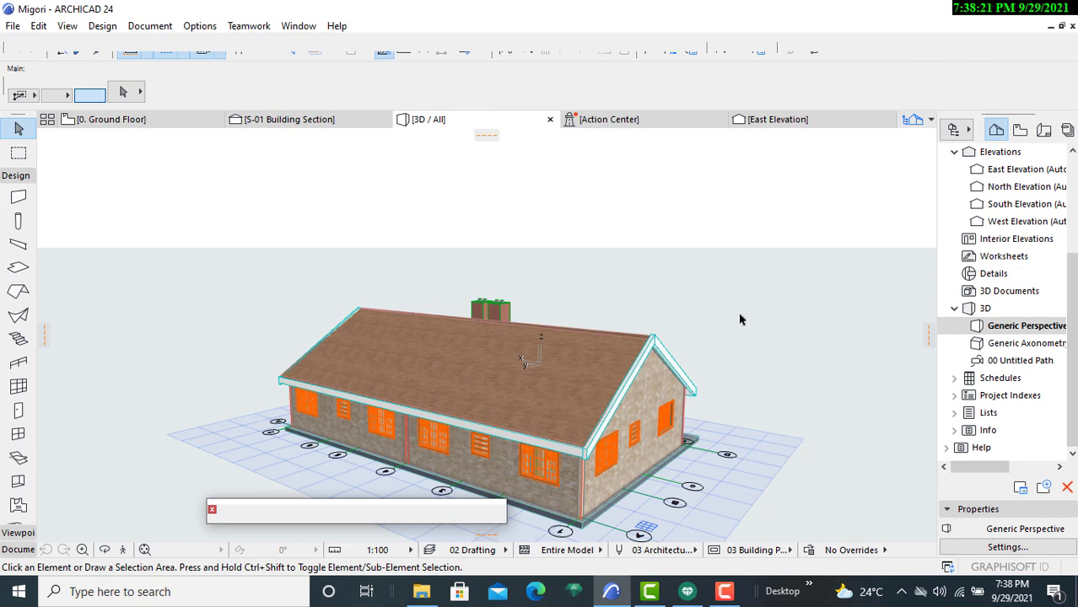
mouse_move(294, 506)
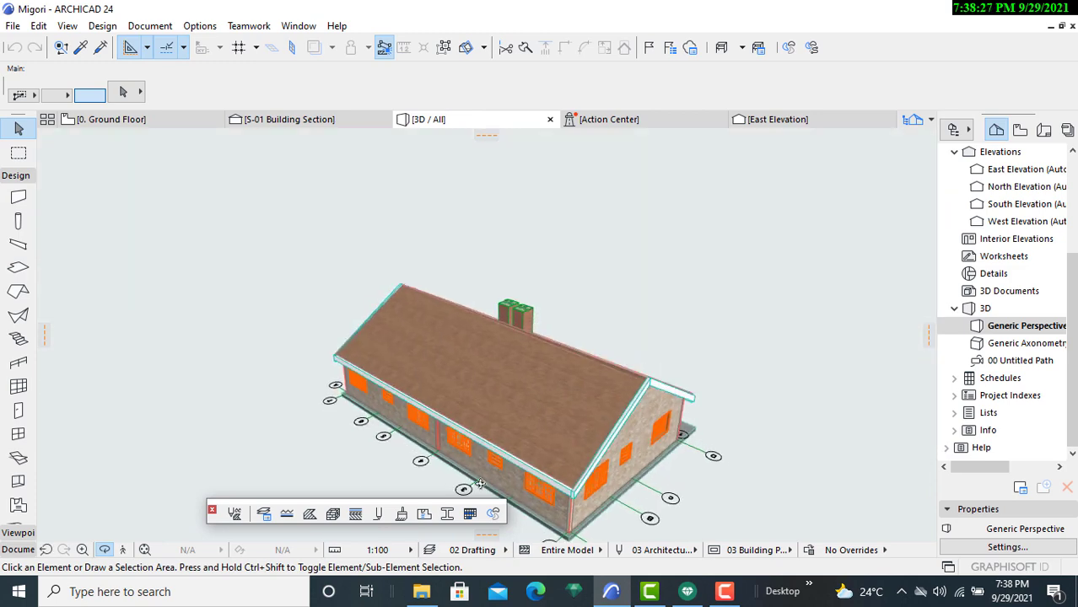
left_click_drag(479, 483, 479, 376)
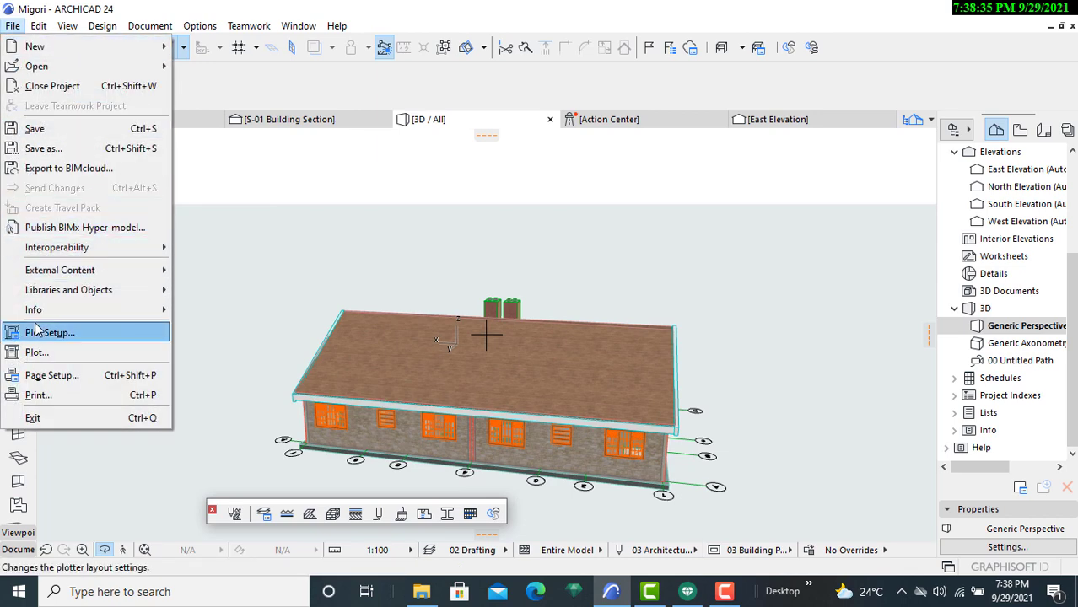
mouse_move(44, 148)
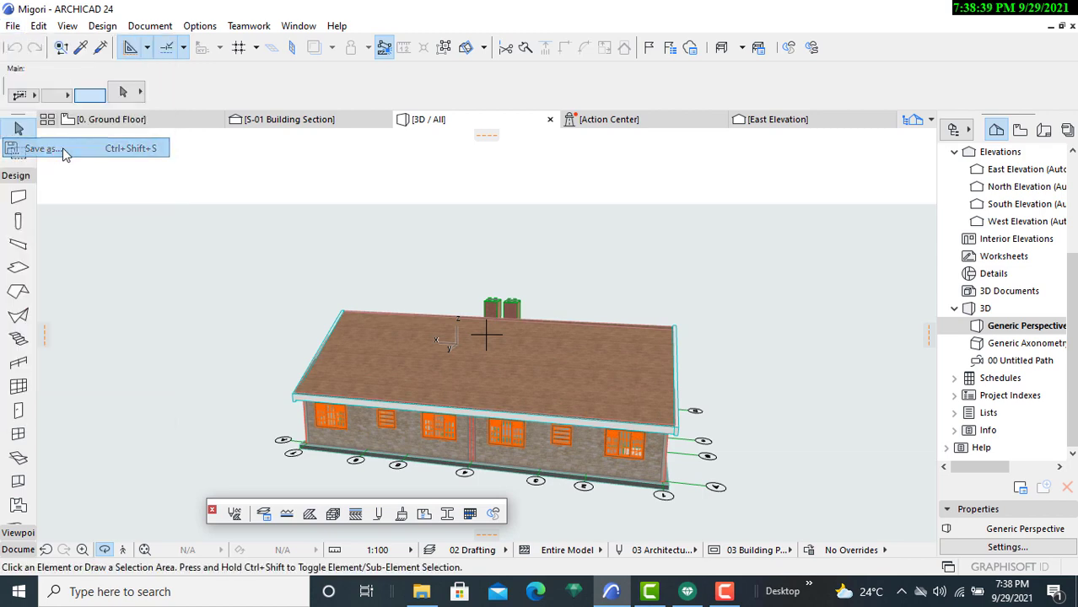
Step: Save the model to the Desktop as Migori.atl in Artlantis 2020 format
left_click(41, 149)
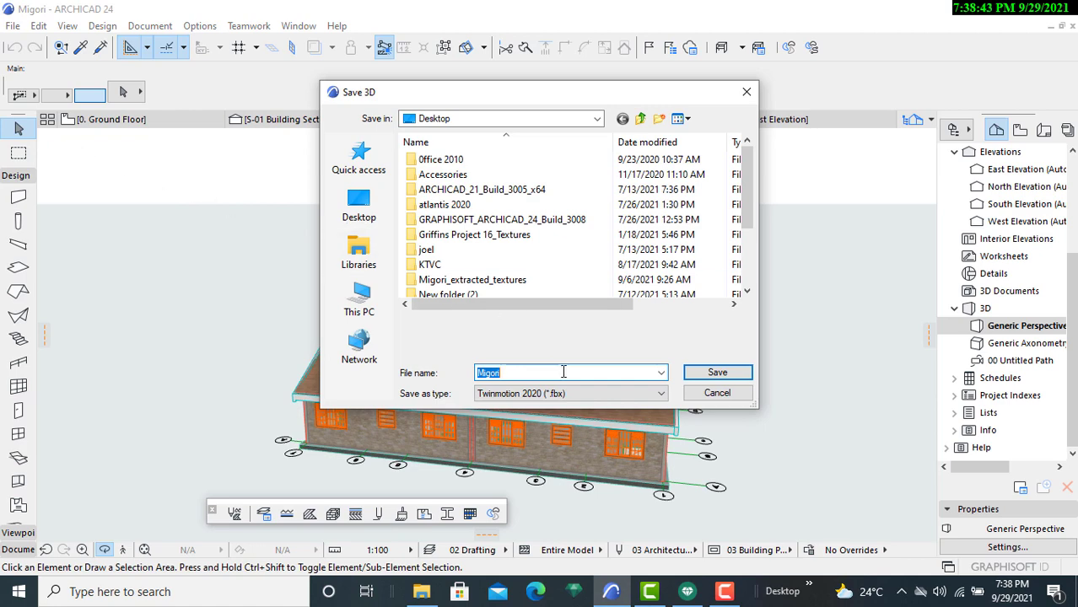
left_click(661, 393)
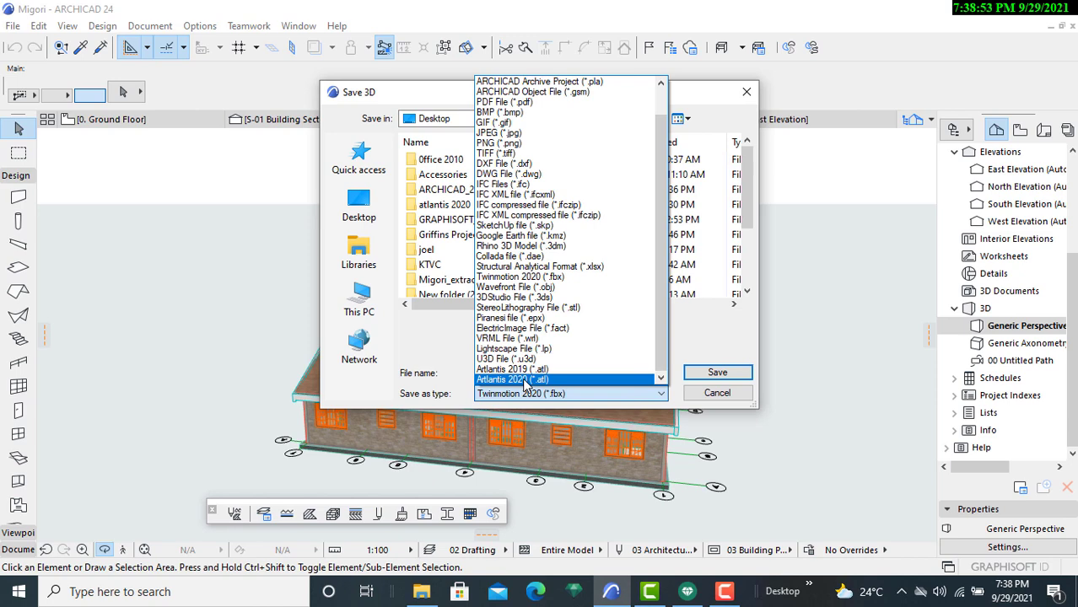
left_click(512, 378)
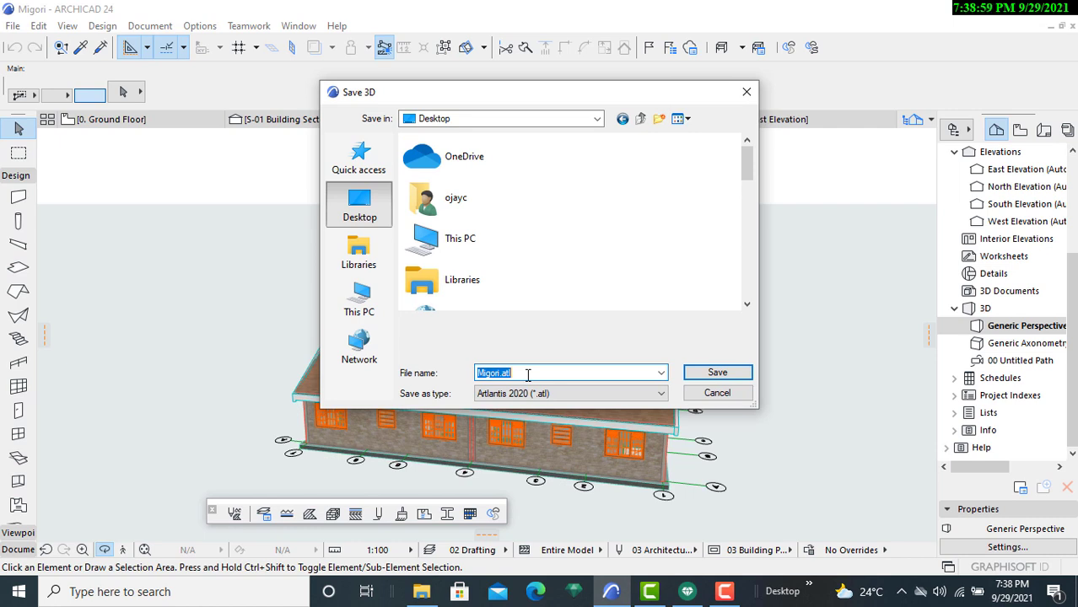
left_click(528, 373)
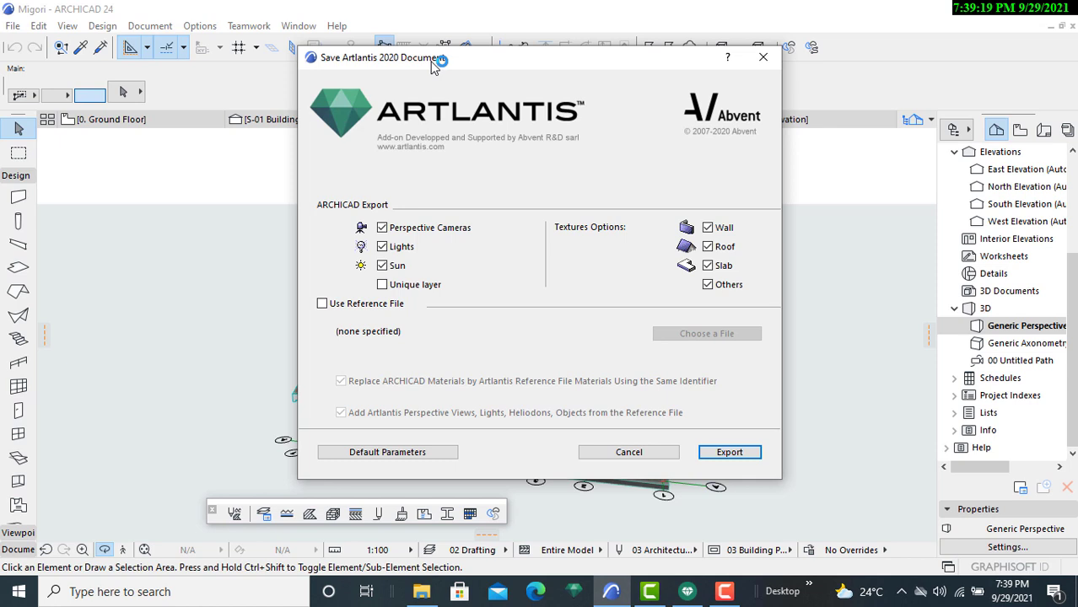
mouse_move(576, 139)
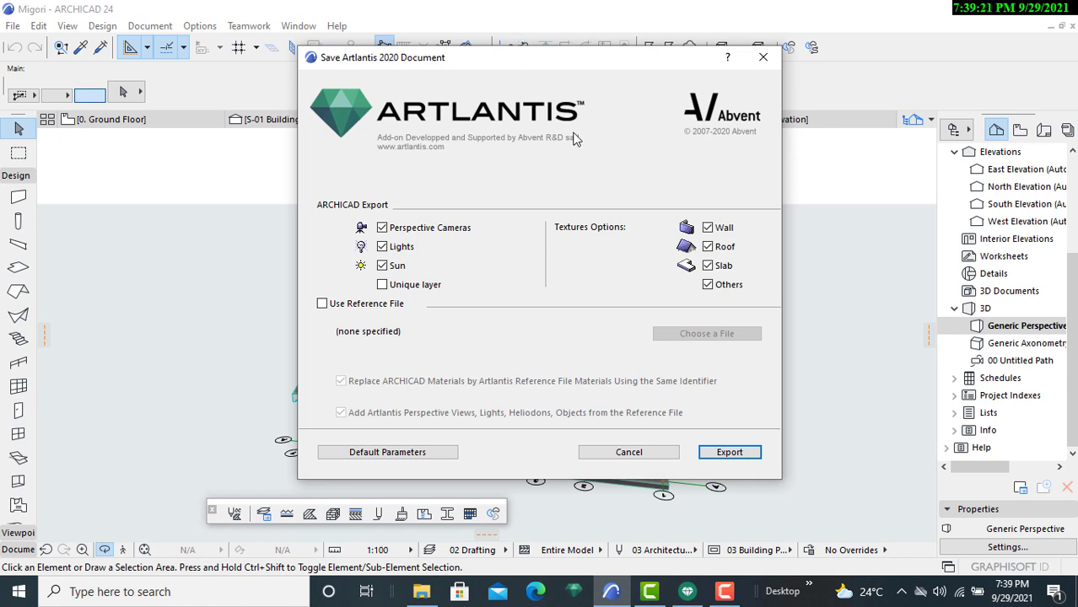
mouse_move(675, 267)
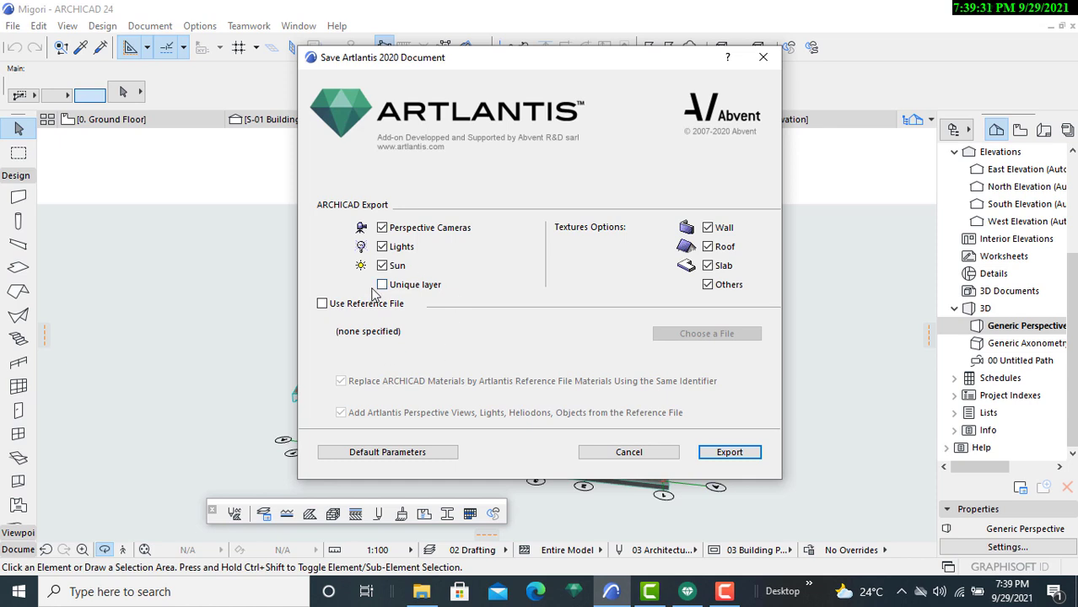
mouse_move(462, 291)
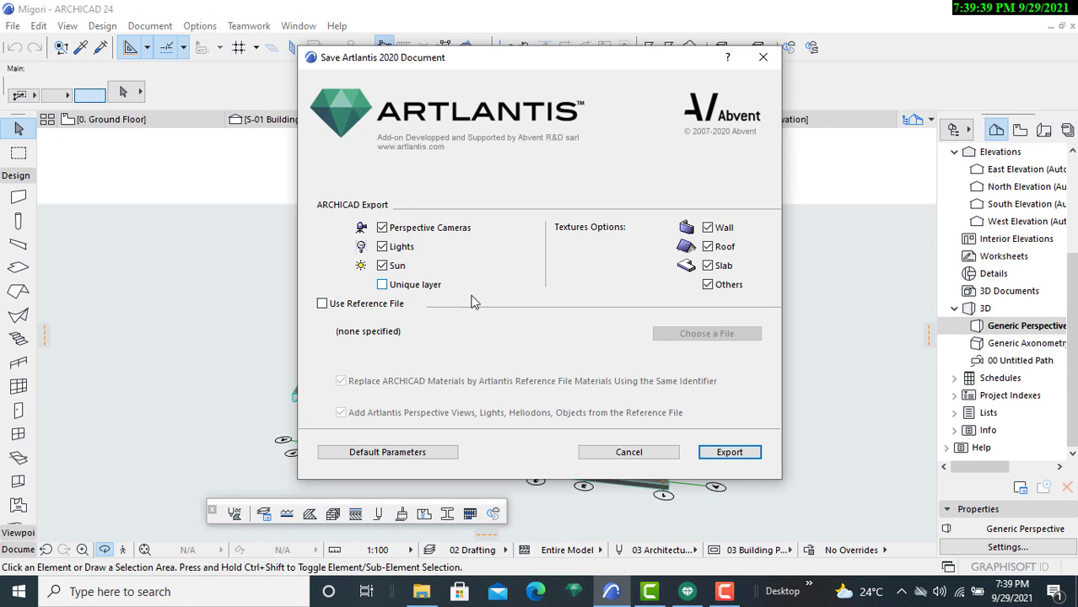
mouse_move(835, 471)
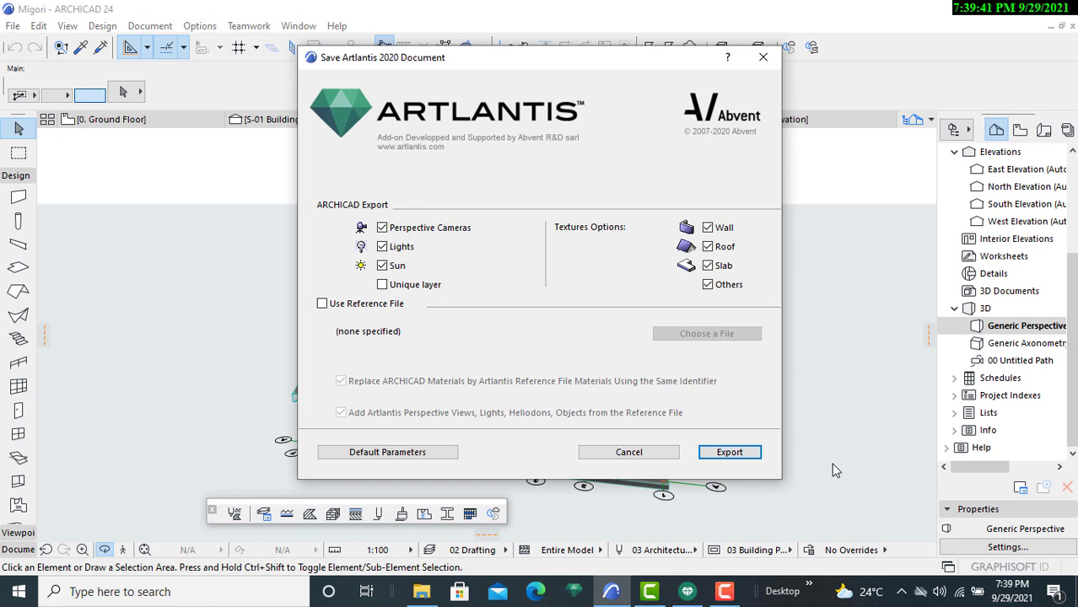
mouse_move(801, 477)
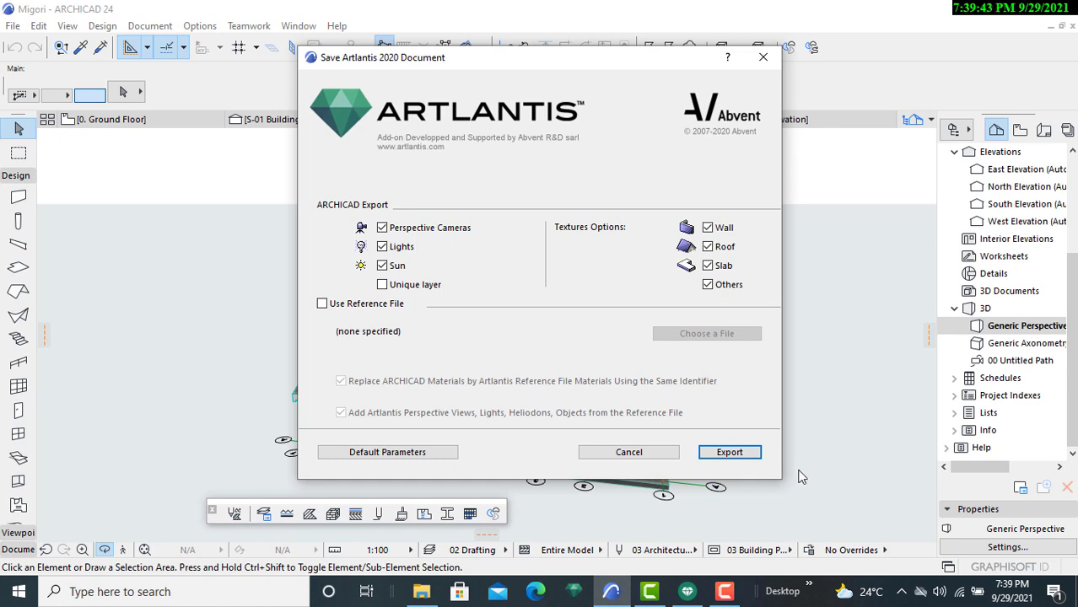
mouse_move(729, 452)
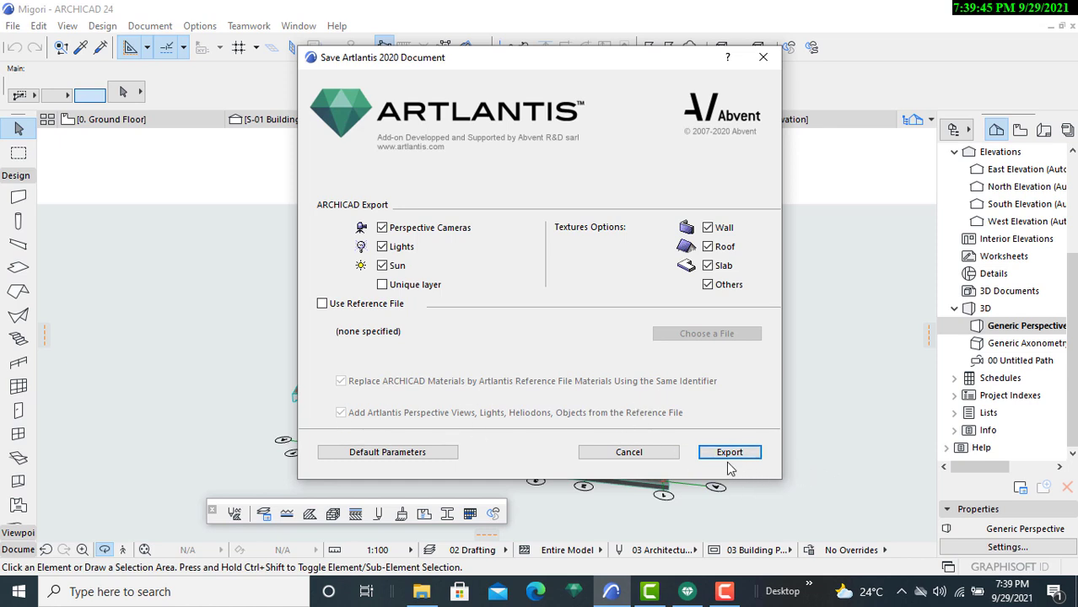
Step: Export with Perspective Cameras, Lights, Sun and all texture options kept checked
left_click(729, 452)
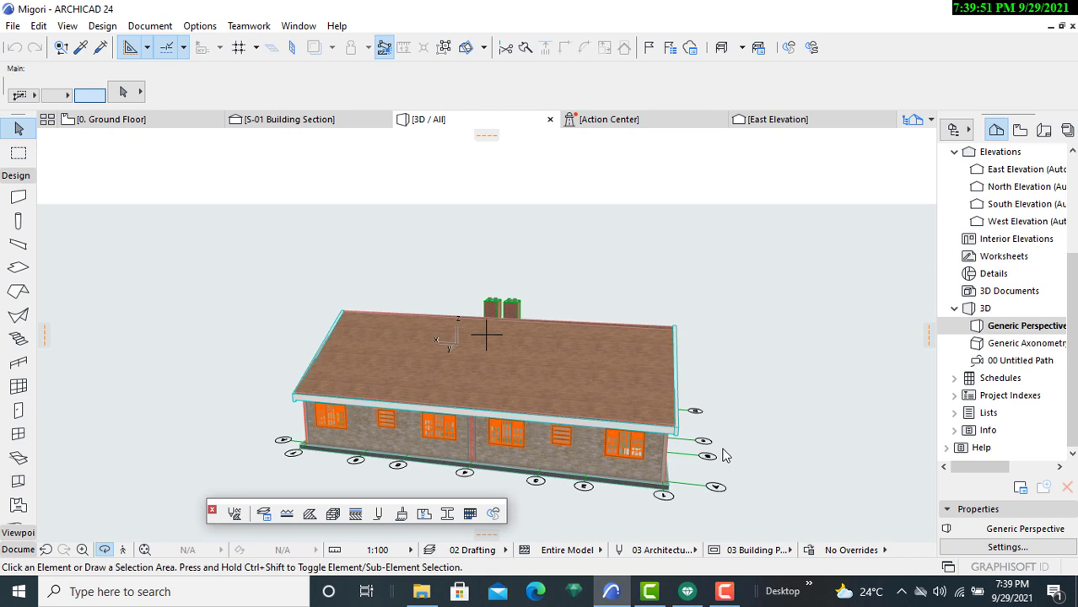
mouse_move(723, 456)
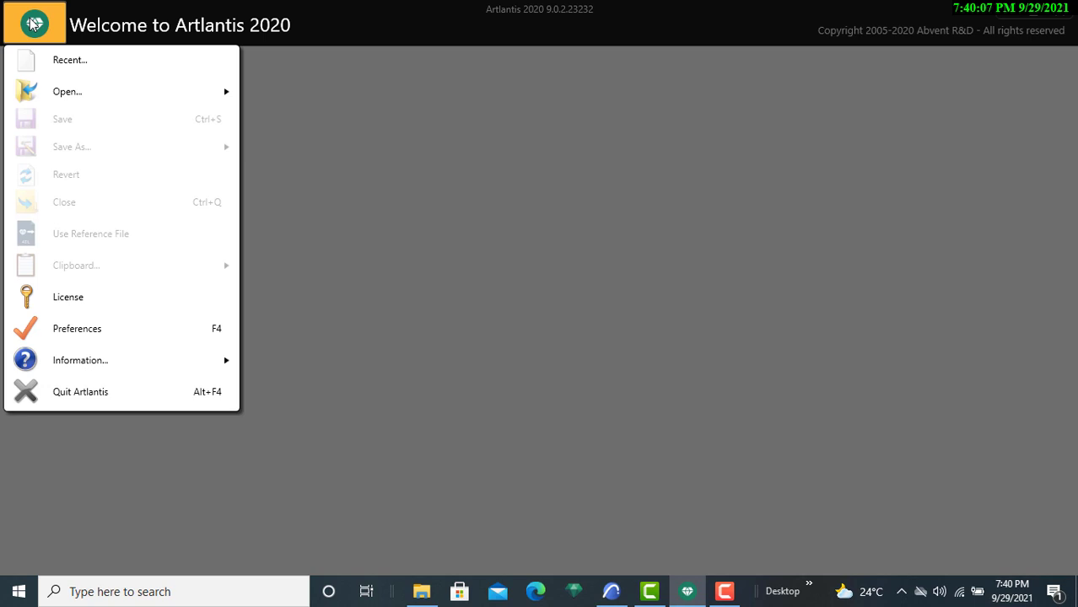
mouse_move(67, 91)
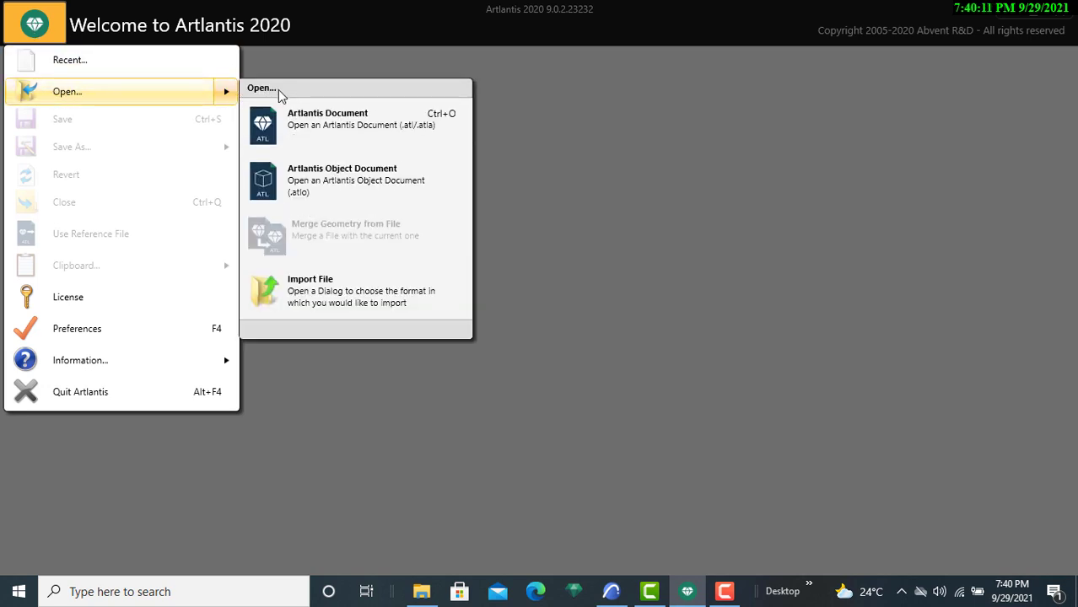
mouse_move(349, 125)
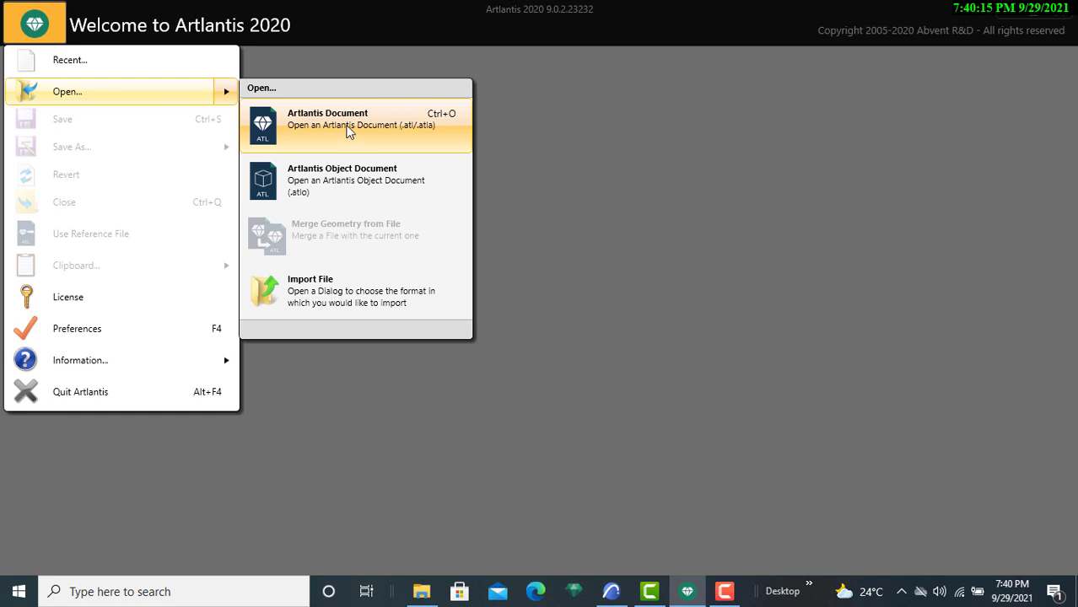
Step: Open the Migori Artlantis document from the Desktop in Artlantis 2020
left_click(350, 124)
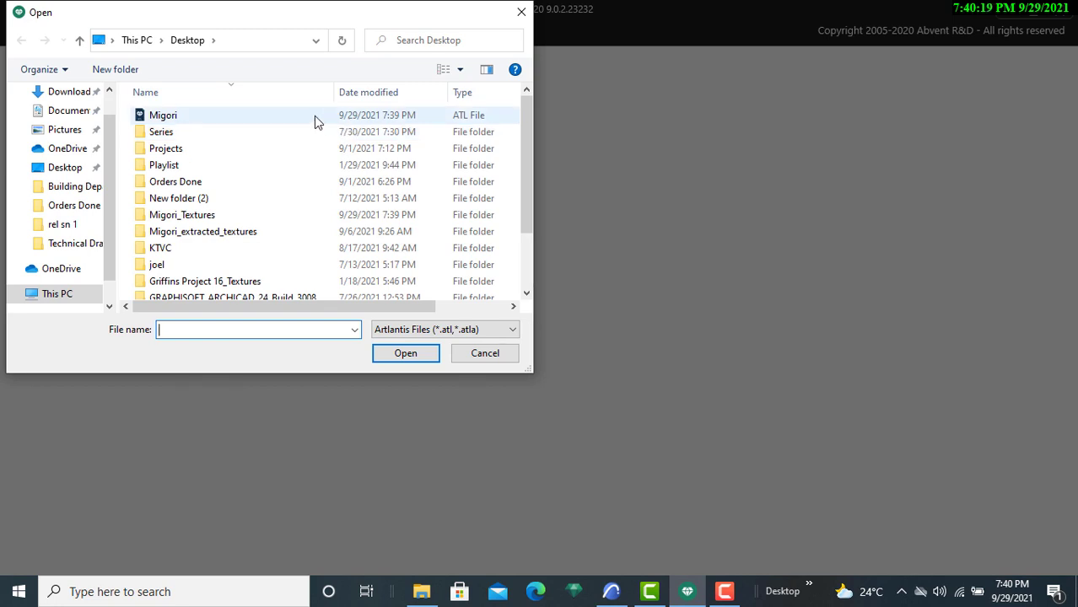
left_click(163, 115)
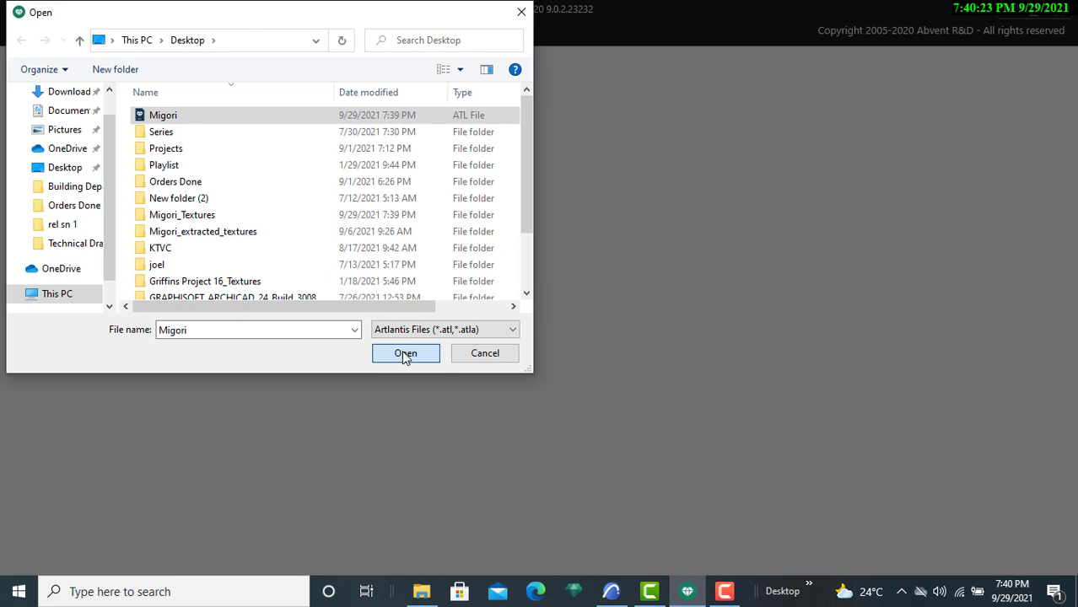
left_click(405, 353)
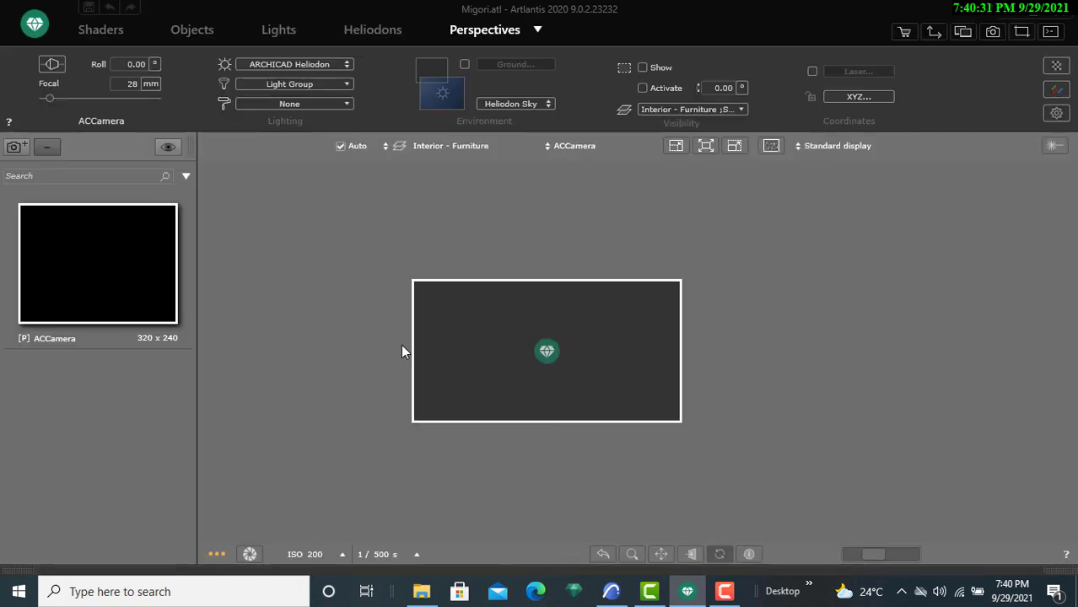
mouse_move(438, 228)
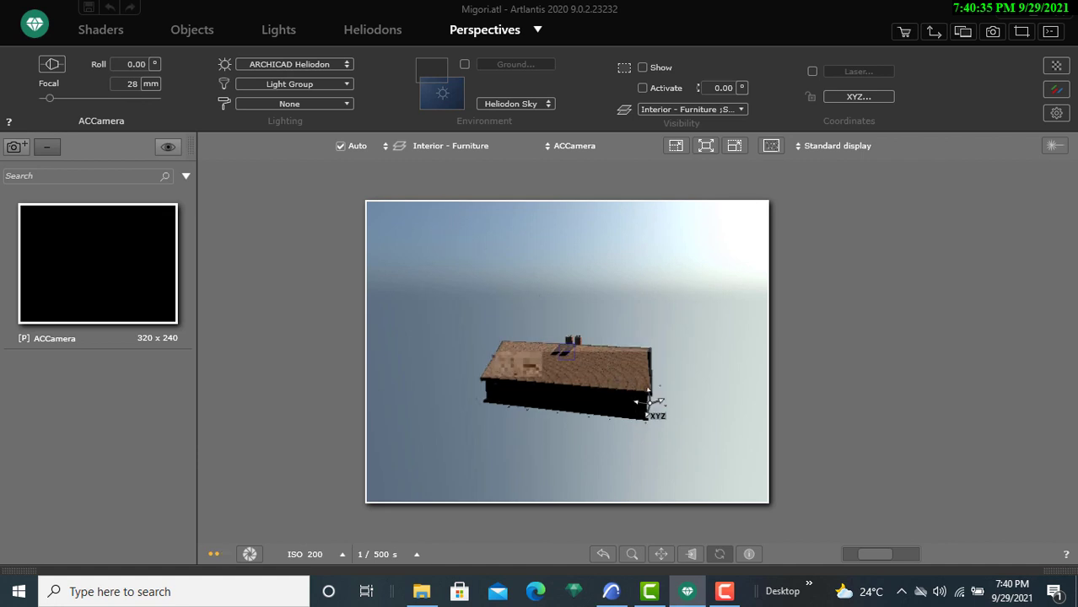
Step: Orbit the ACCamera in the preview toward the house's gable-end corner
left_click_drag(570, 375, 667, 401)
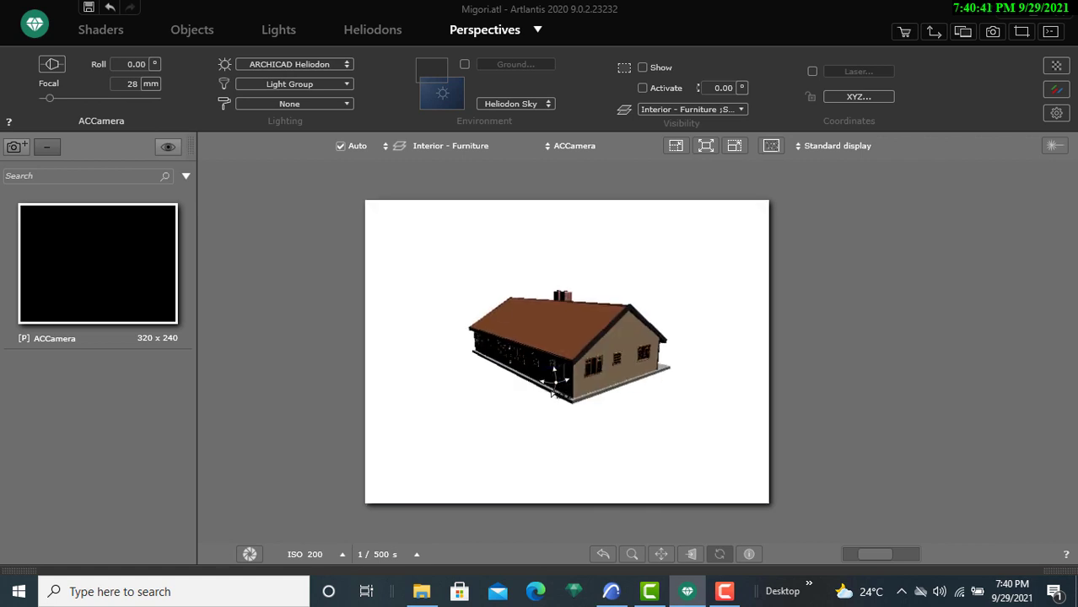
left_click_drag(557, 379, 590, 430)
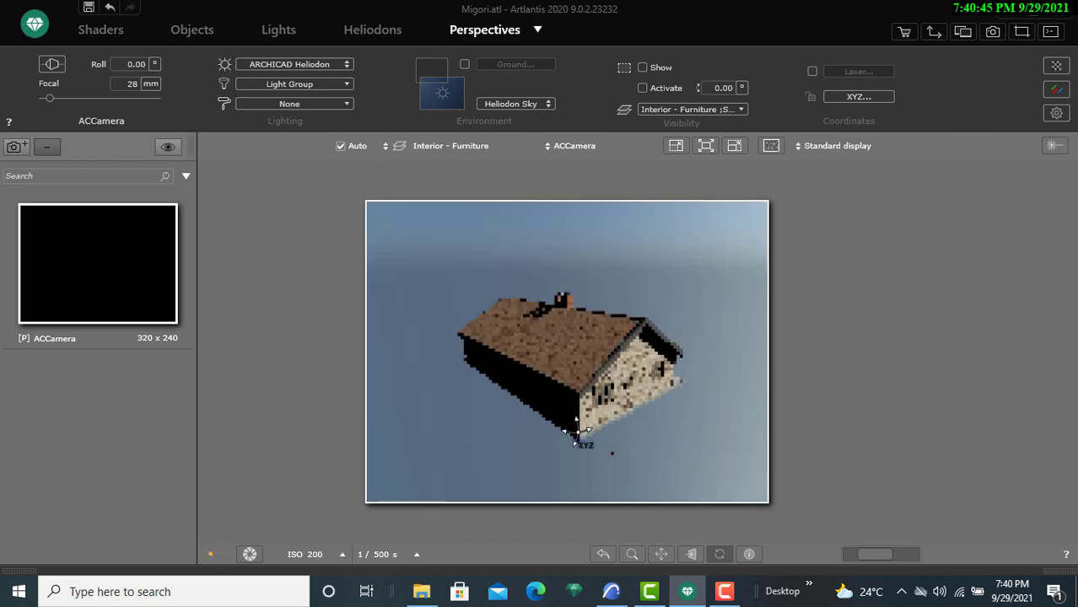
mouse_move(612, 591)
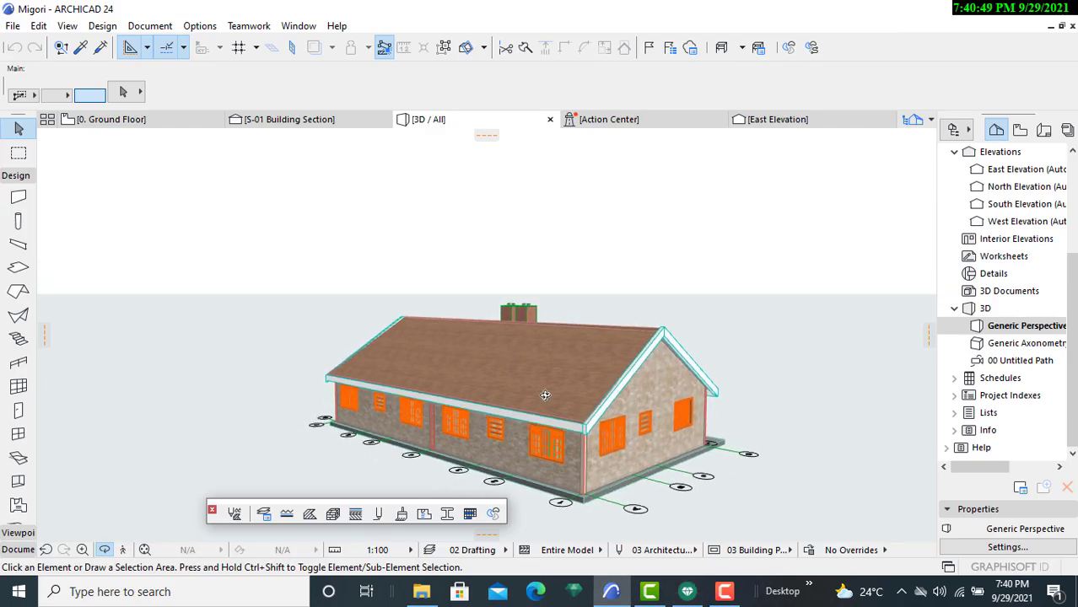
left_click(687, 591)
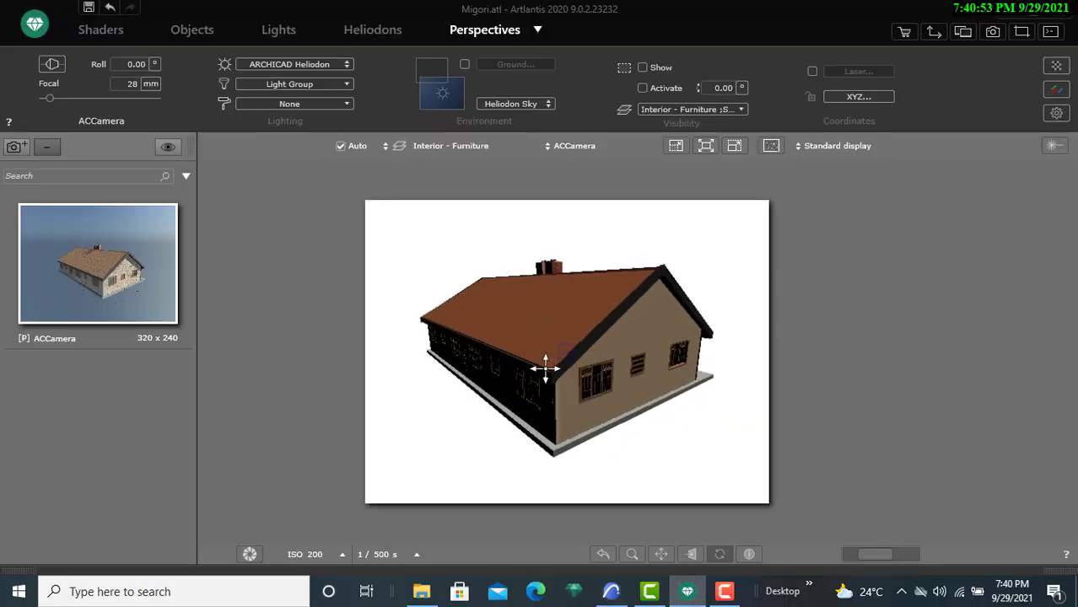
left_click_drag(544, 367, 595, 388)
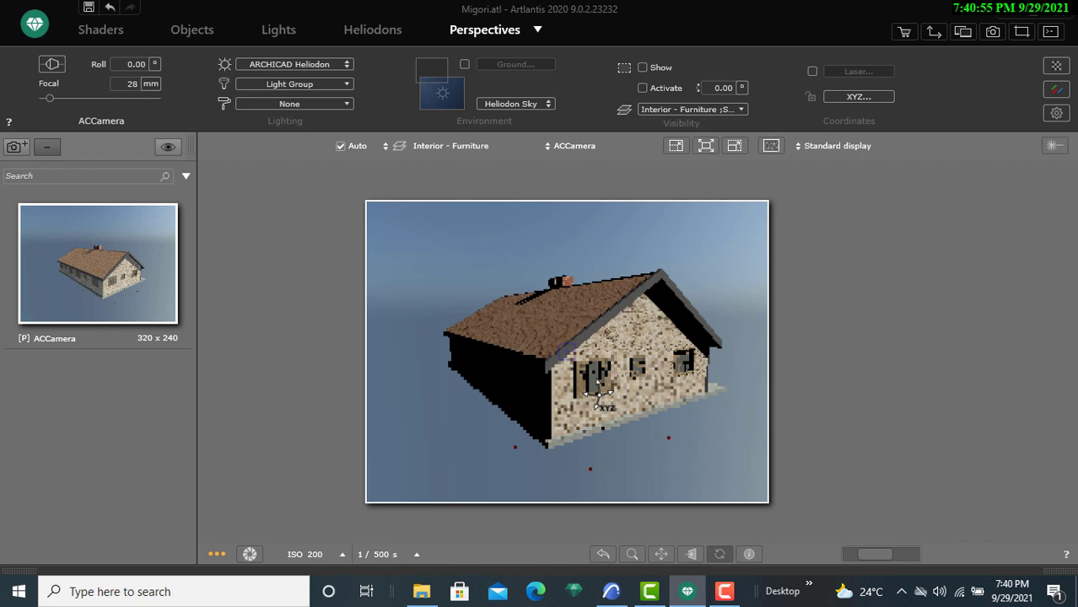